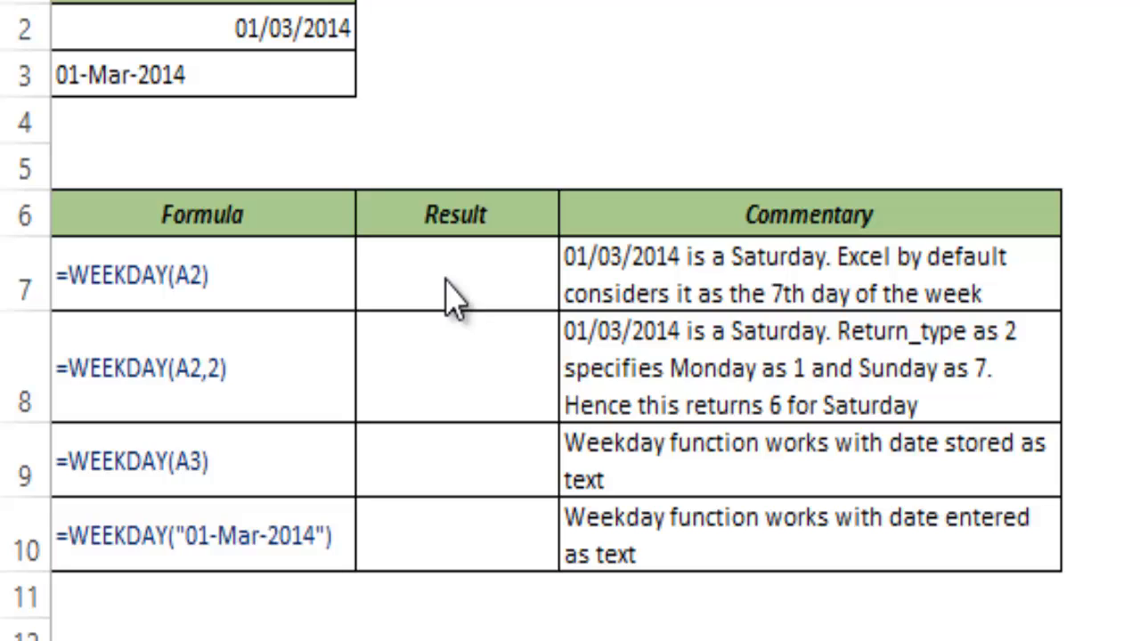
# Begin typing =WEEKDAY( in row 7's empty Result cell
pyautogui.write('=wee')
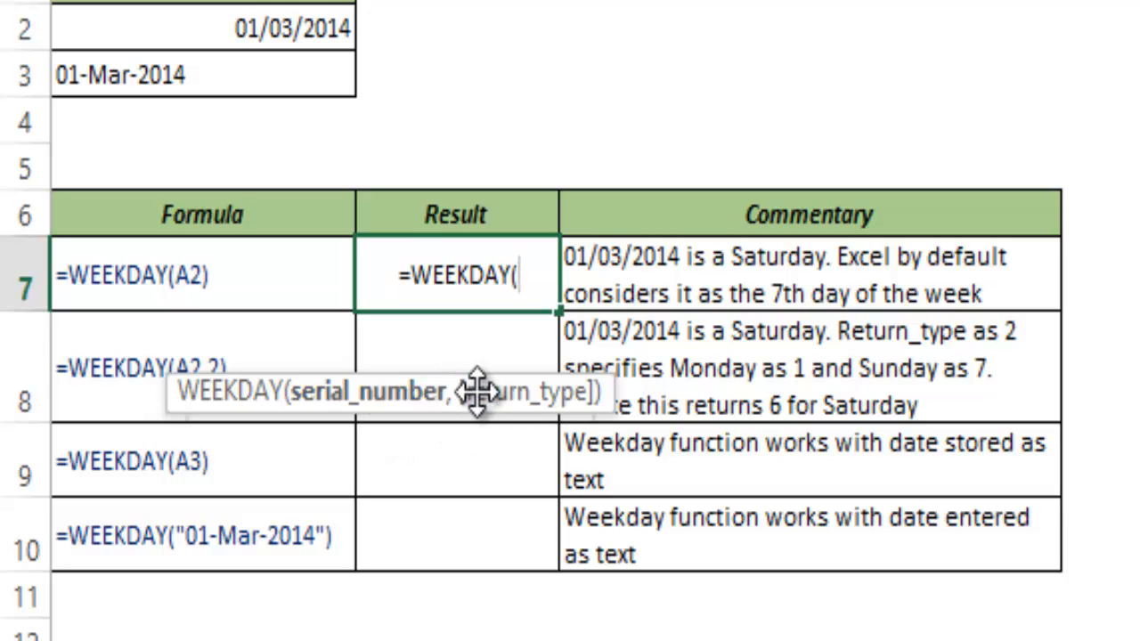
pyautogui.moveTo(556, 409)
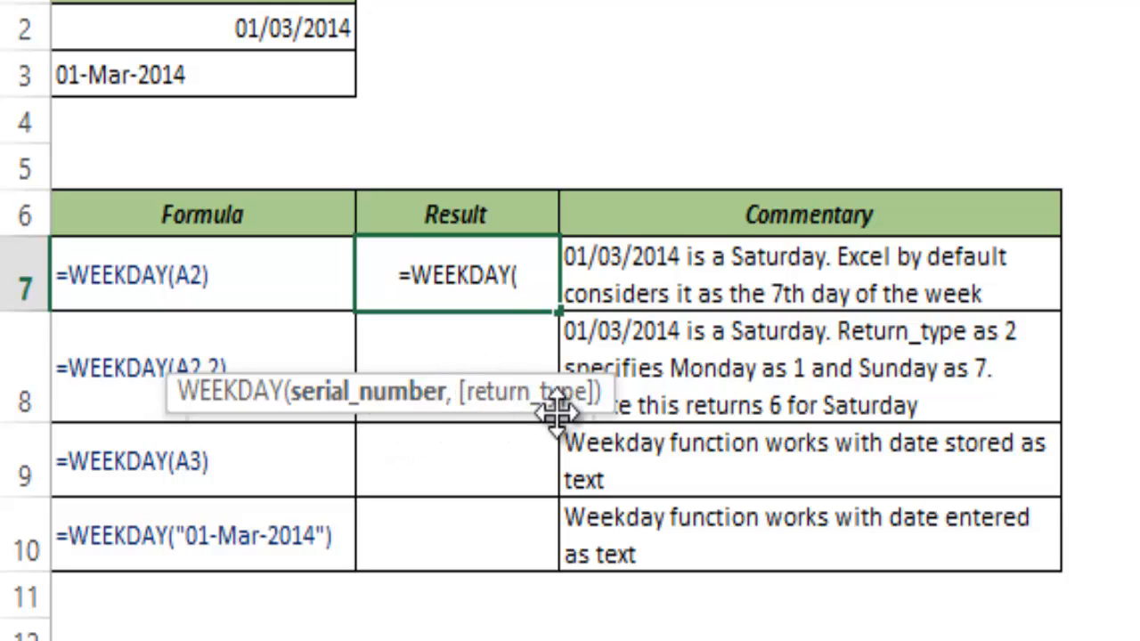
pyautogui.moveTo(534, 409)
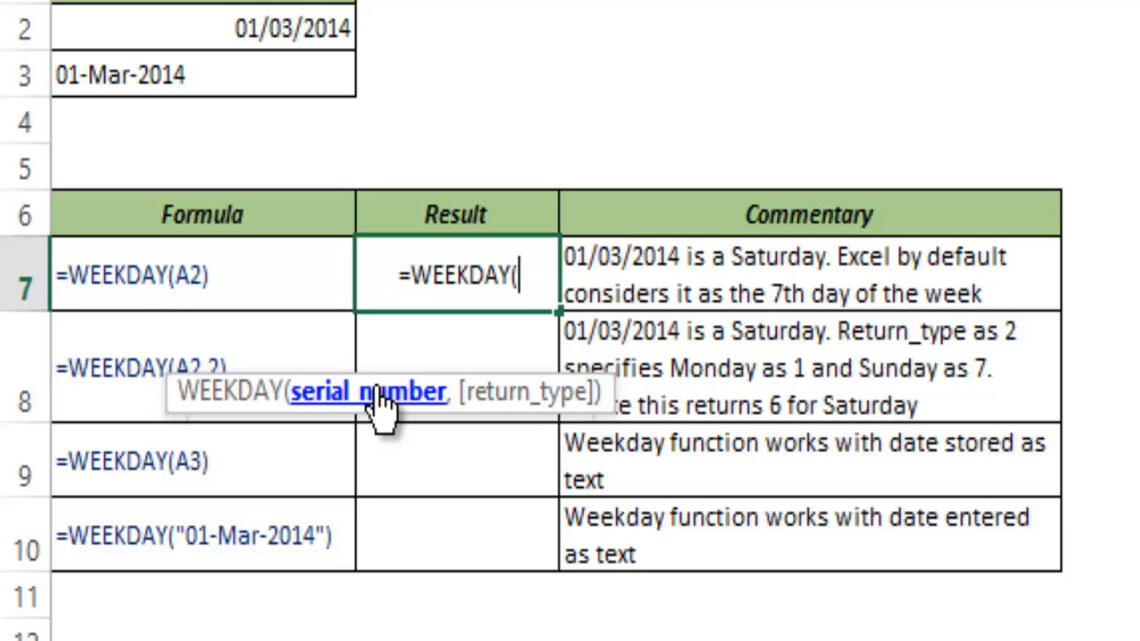
pyautogui.moveTo(378, 413)
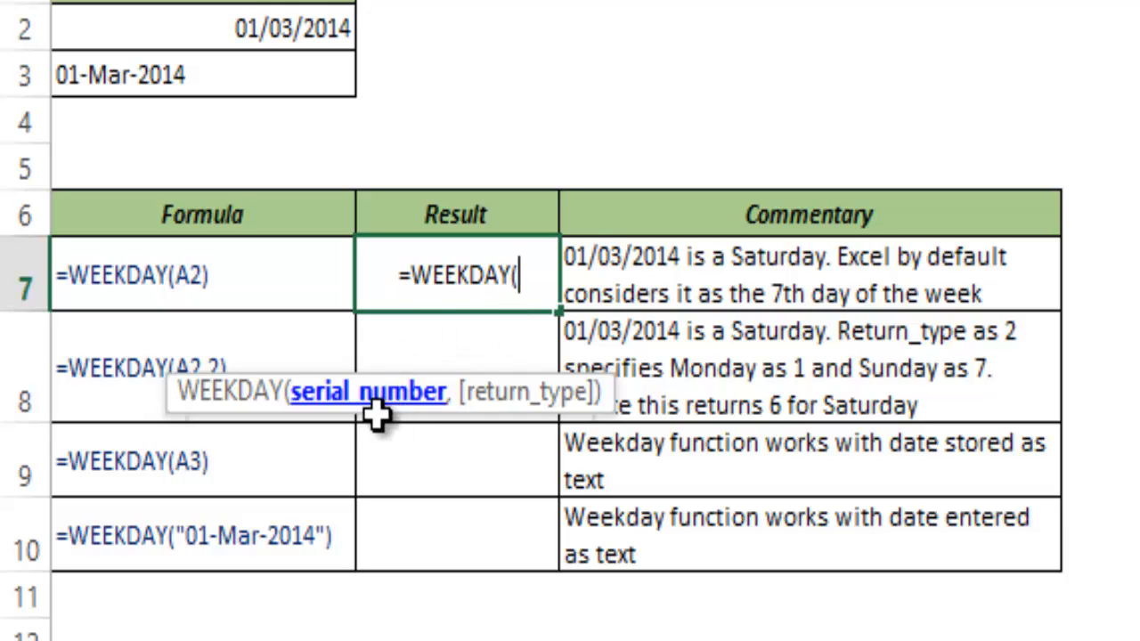
pyautogui.moveTo(400, 419)
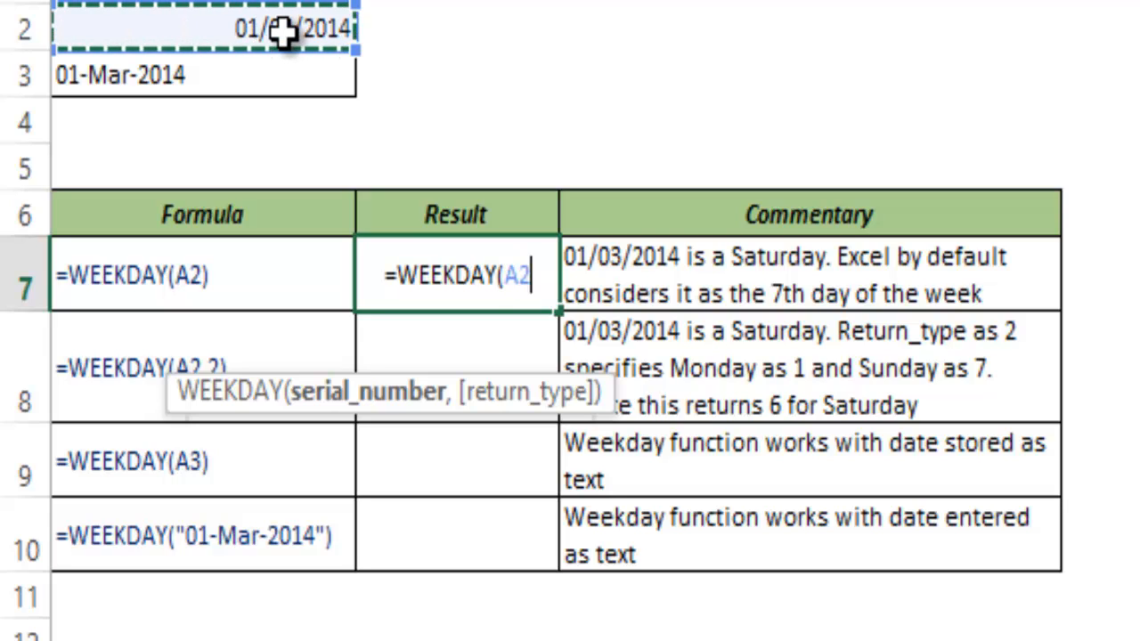
# Close the row 7 formula as =WEEKDAY(A2) so it returns 7
pyautogui.write(')')
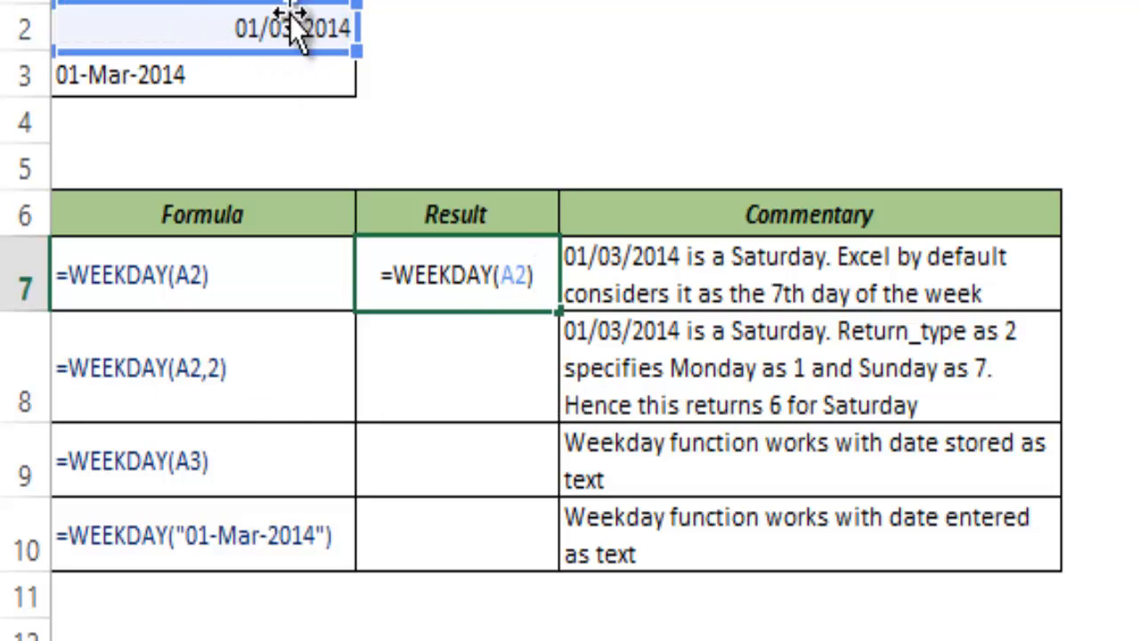
pyautogui.moveTo(303, 32)
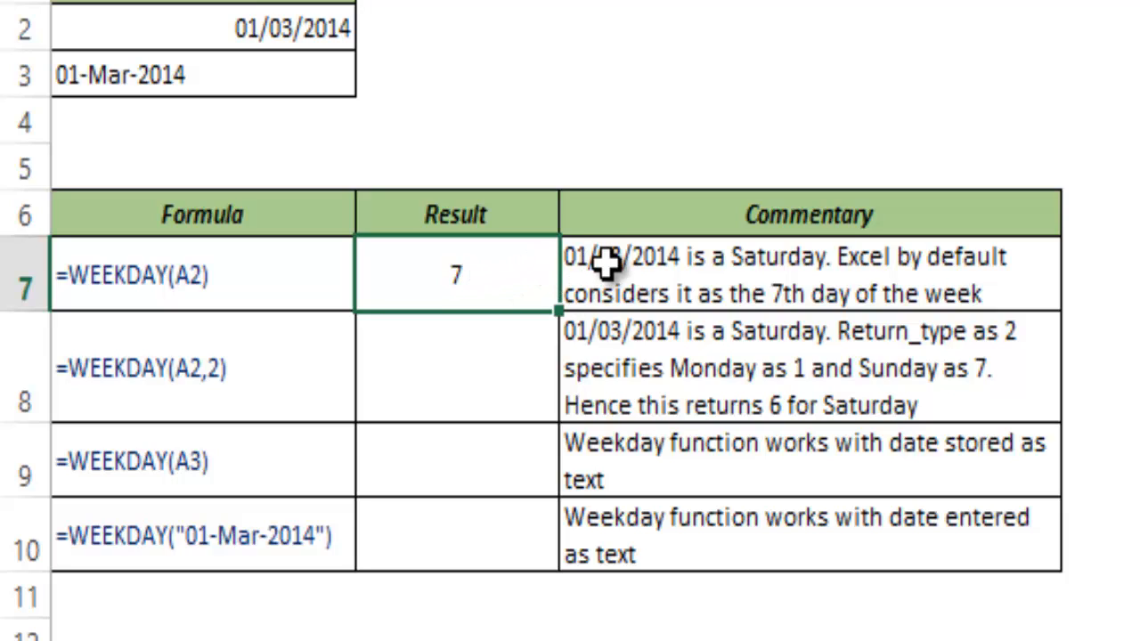
pyautogui.moveTo(757, 271)
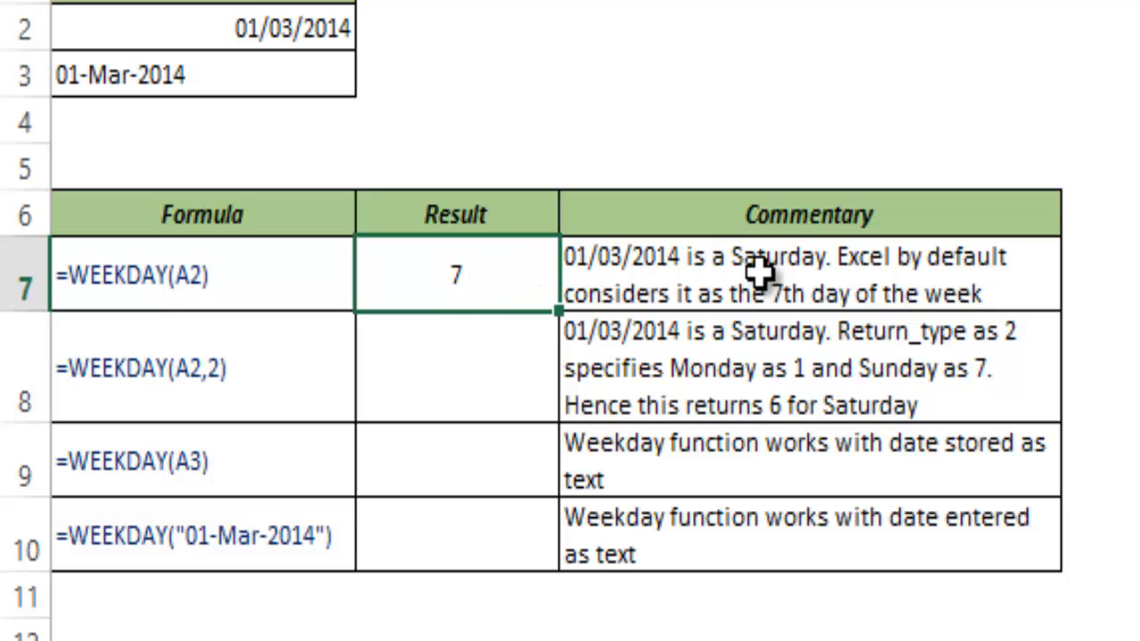
pyautogui.moveTo(484, 271)
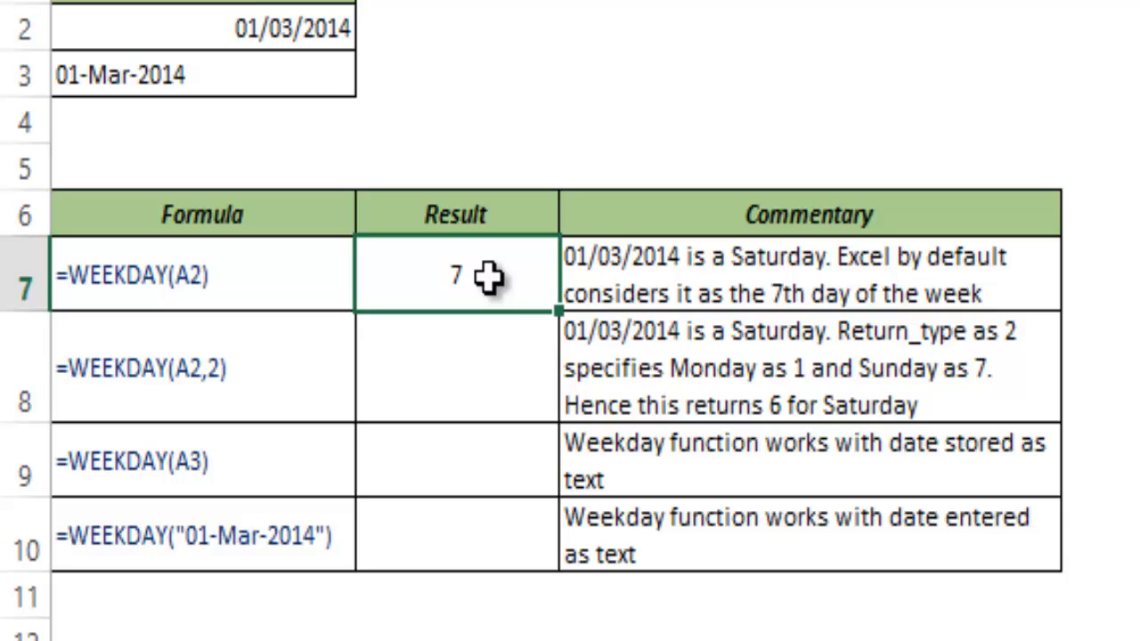
pyautogui.moveTo(534, 240)
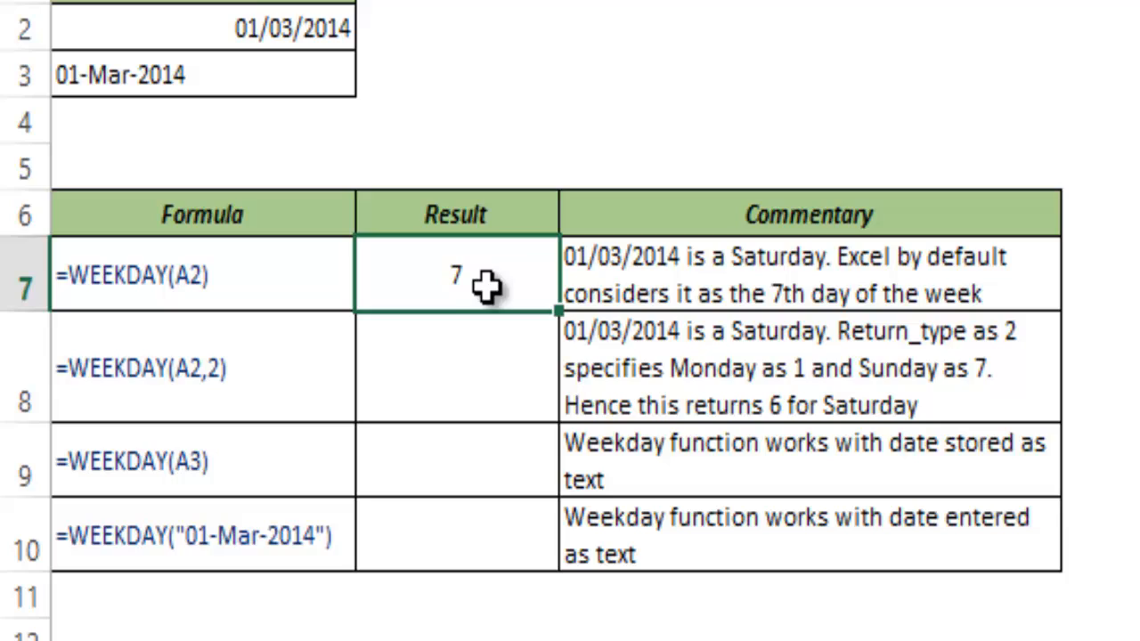
pyautogui.moveTo(499, 276)
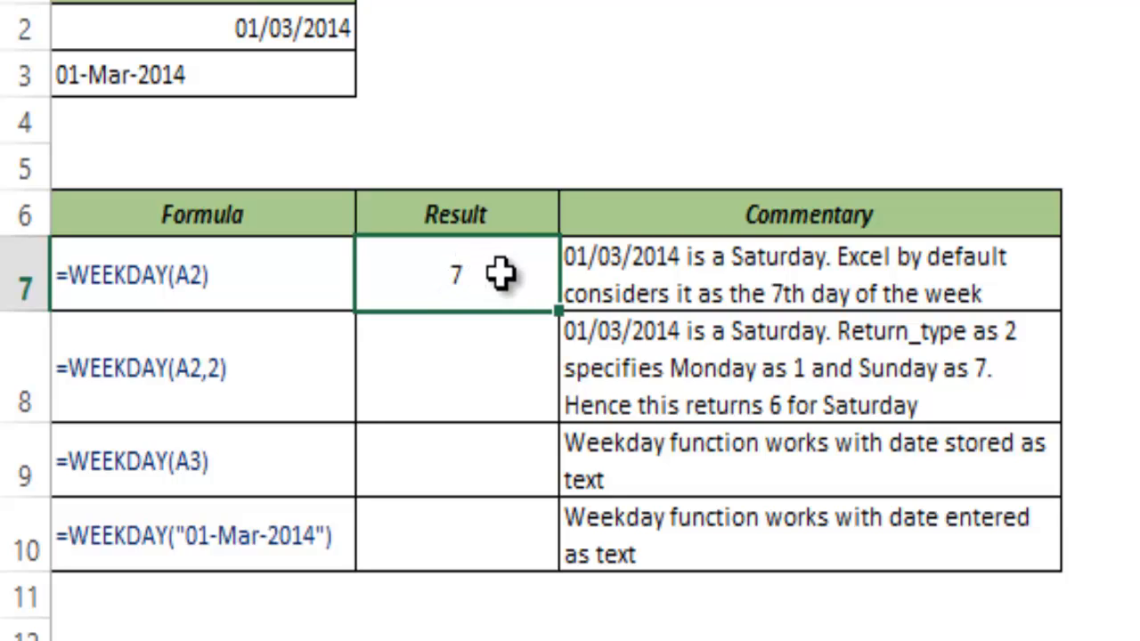
pyautogui.moveTo(499, 294)
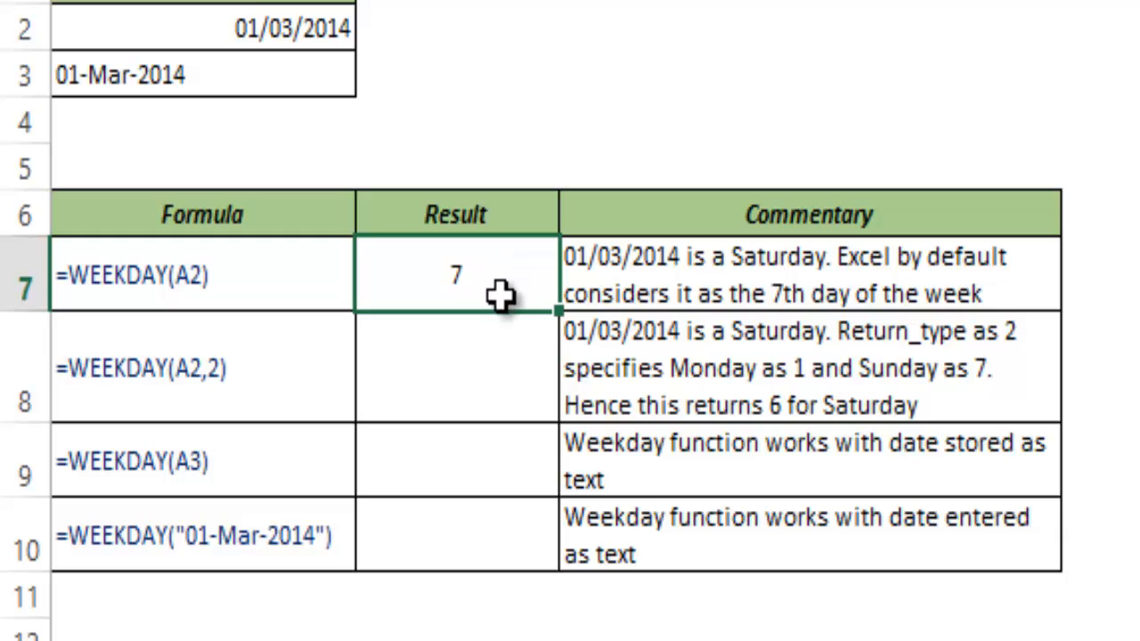
# Enter =WEEKDAY( in row 8's Result cell, ready to reference the date in A2
pyautogui.click(488, 367)
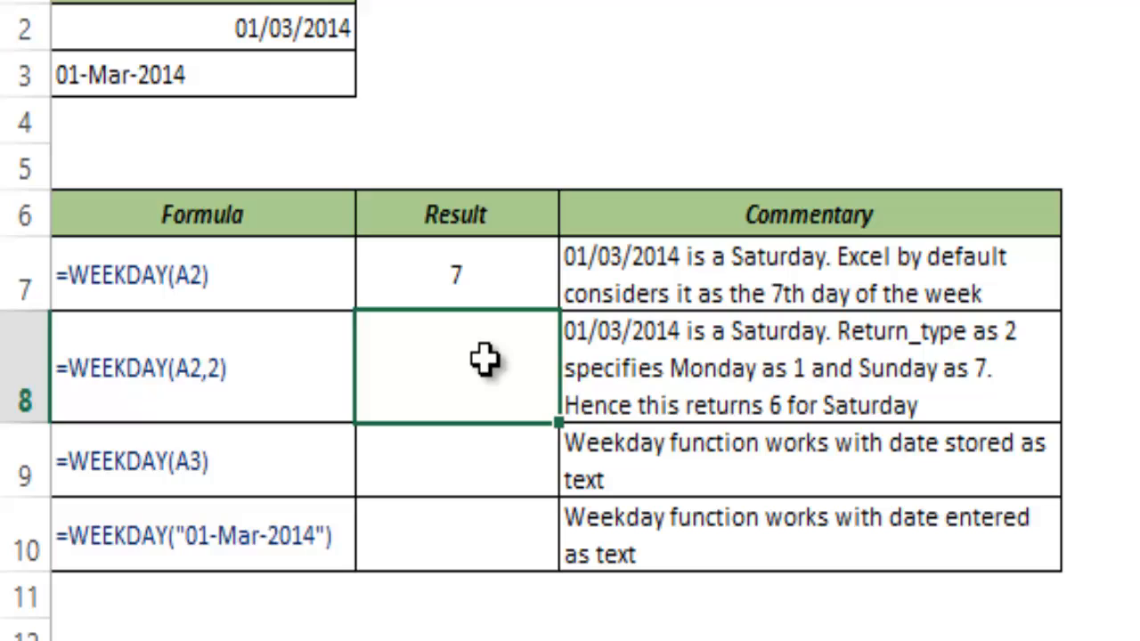
pyautogui.write('=w')
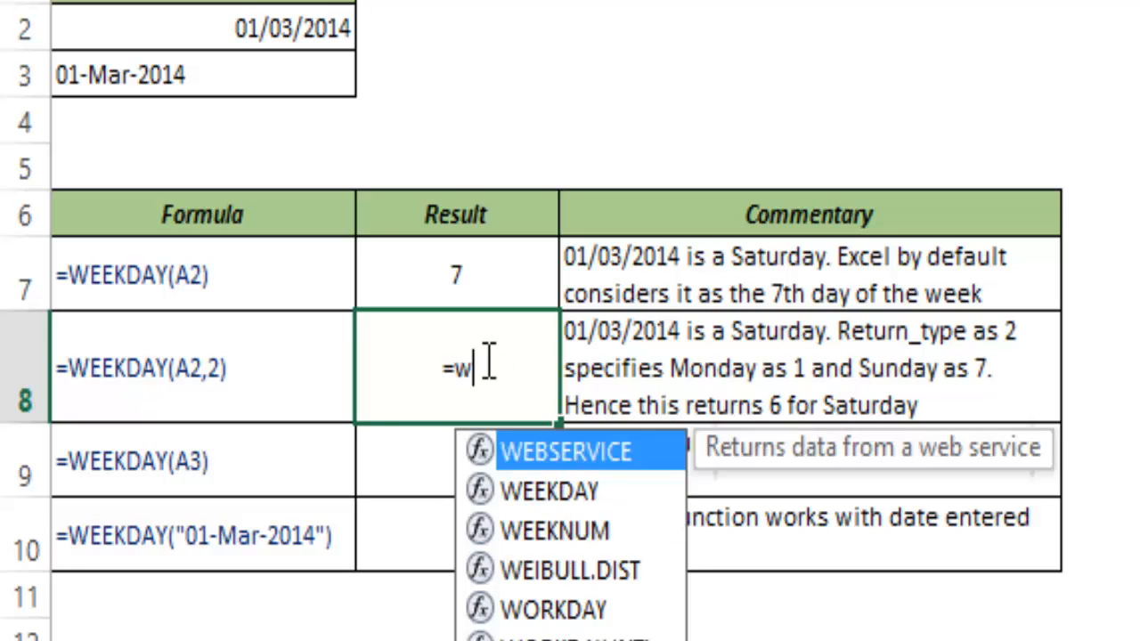
pyautogui.write('EEKDAY(A2')
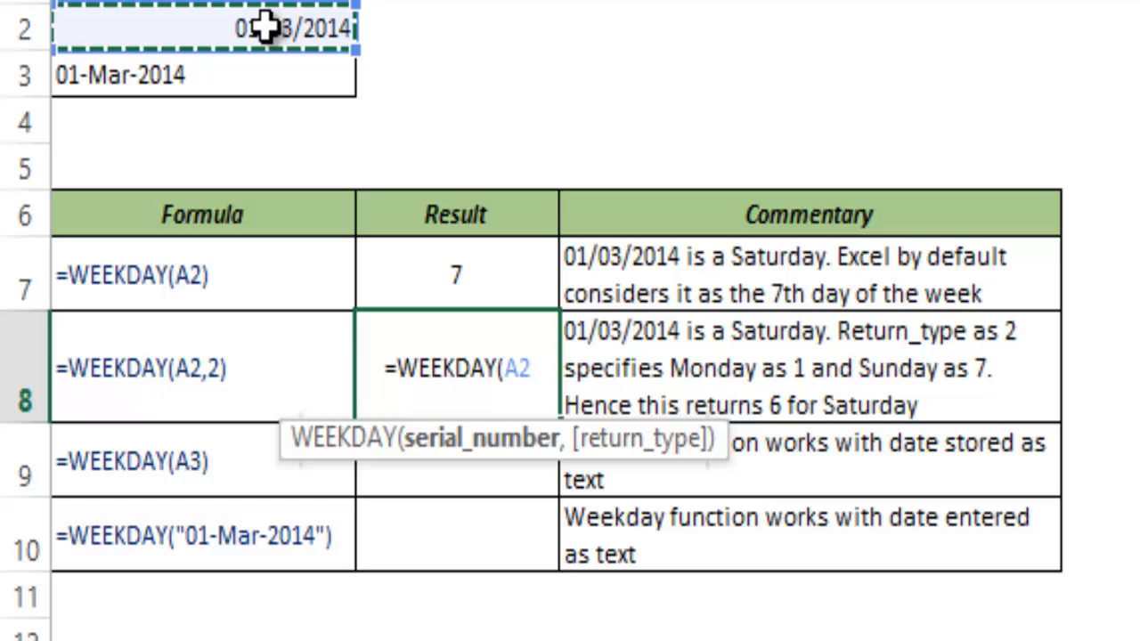
pyautogui.scroll(-3)
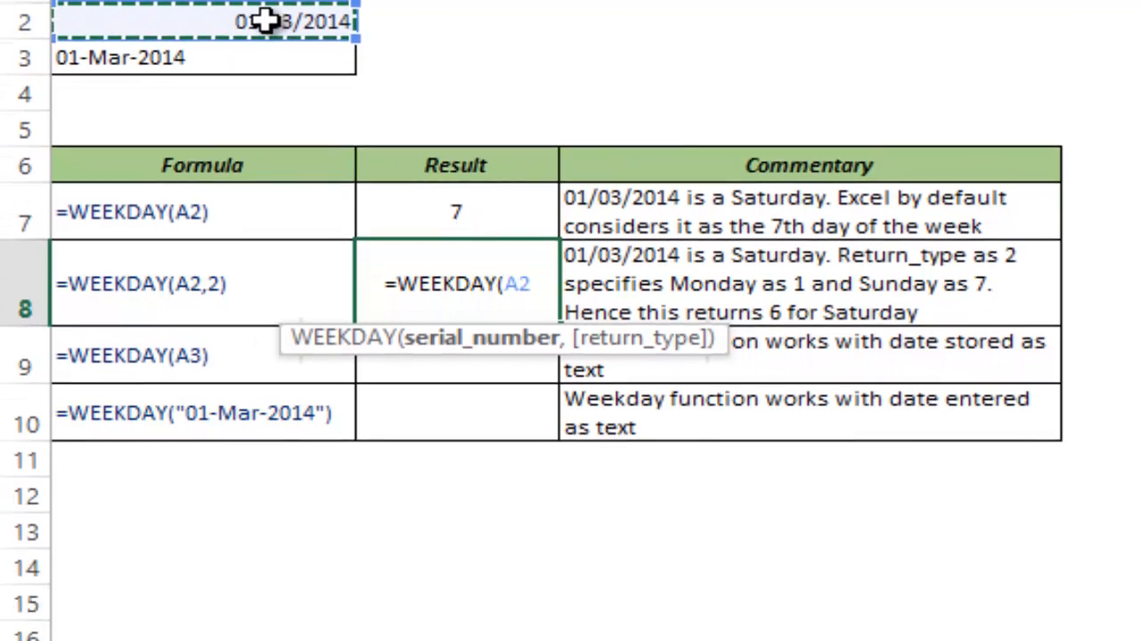
# Add a comma after A2 to supply the return_type argument (2, Monday as day 1)
pyautogui.write(',')
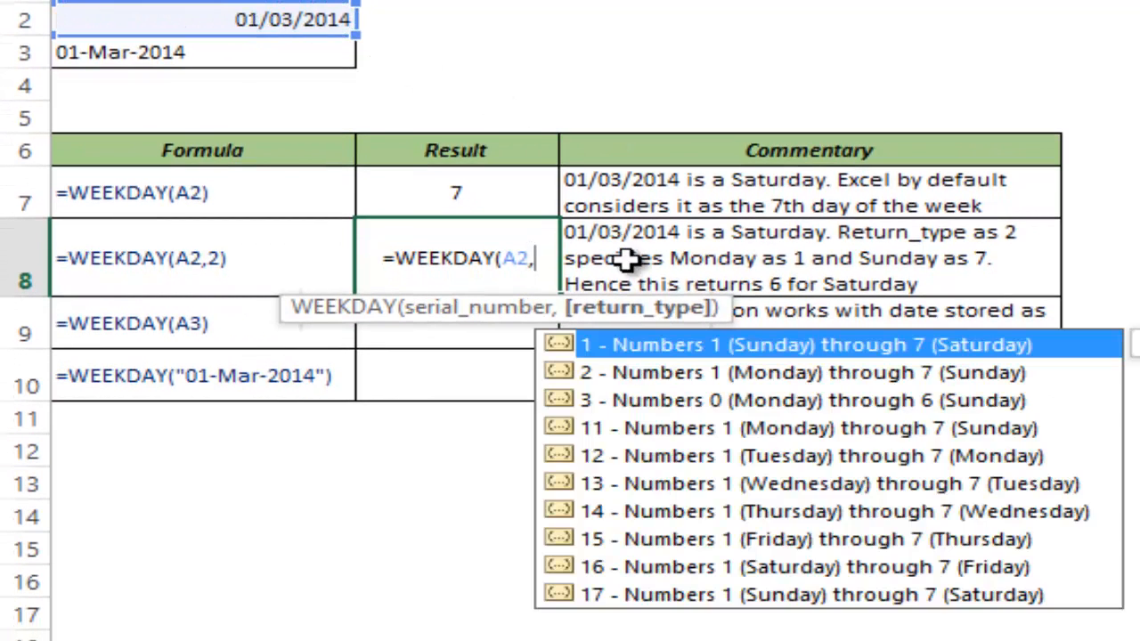
pyautogui.moveTo(637, 426)
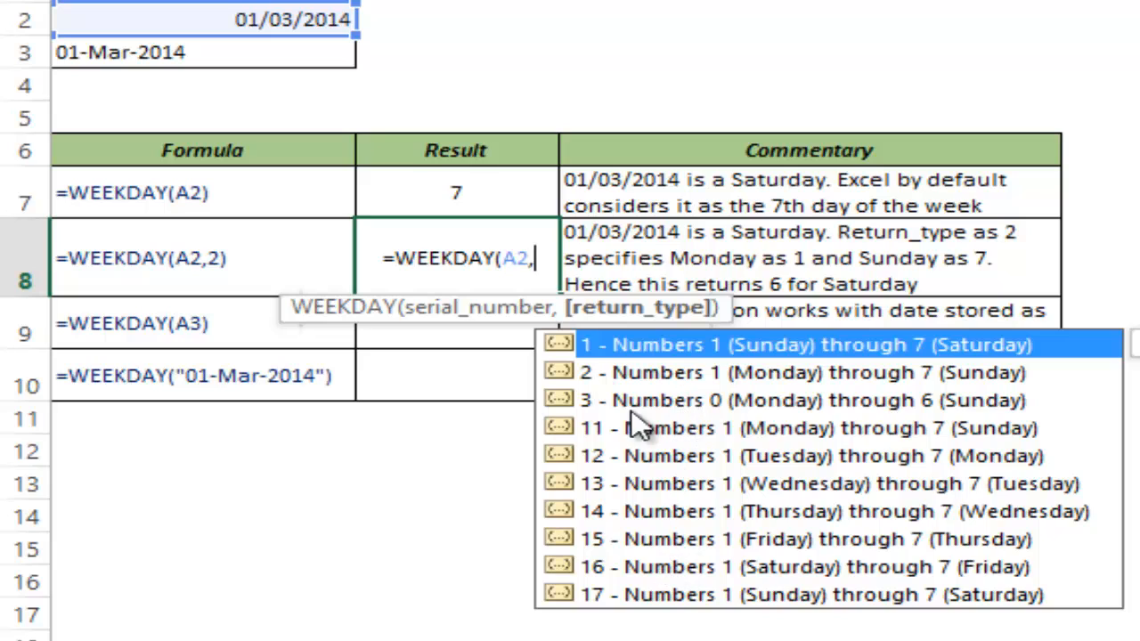
pyautogui.moveTo(623, 359)
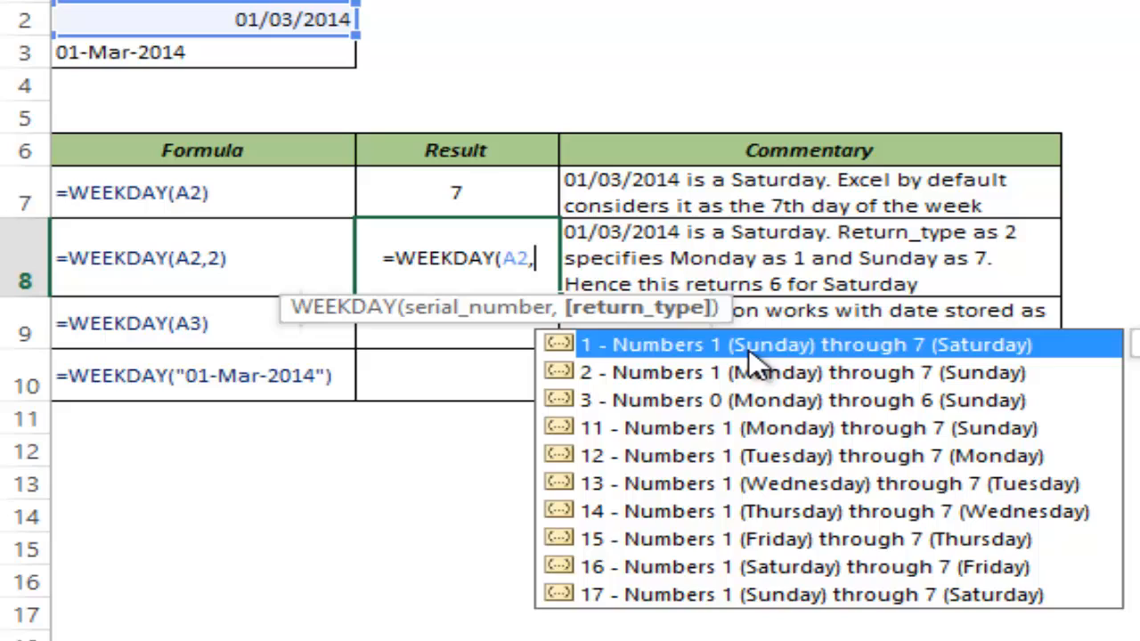
pyautogui.moveTo(979, 356)
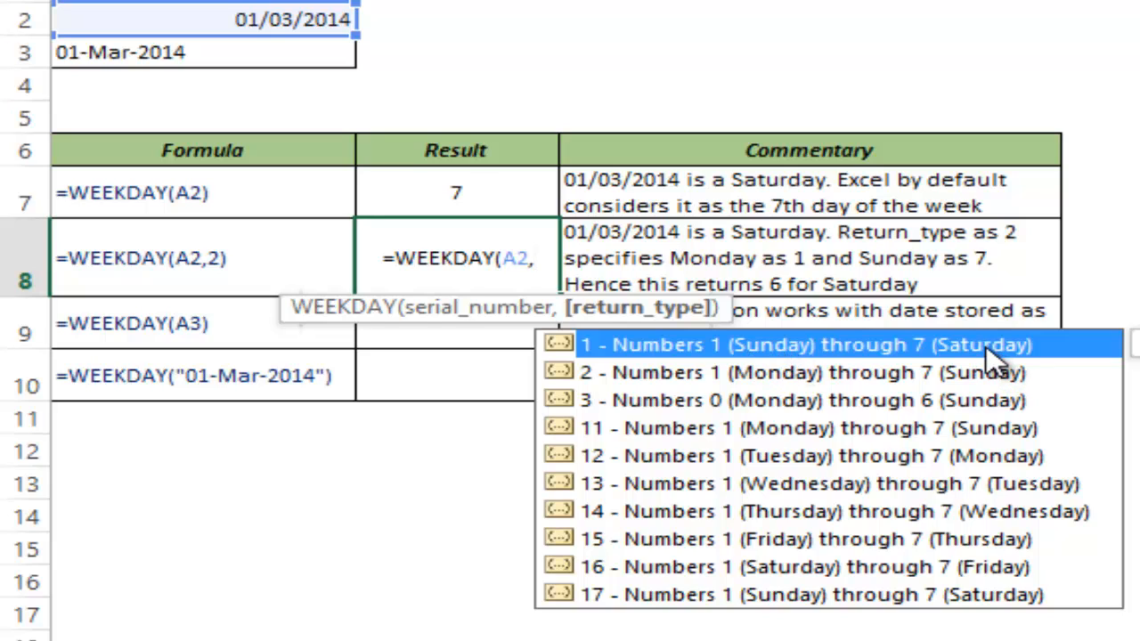
pyautogui.moveTo(772, 355)
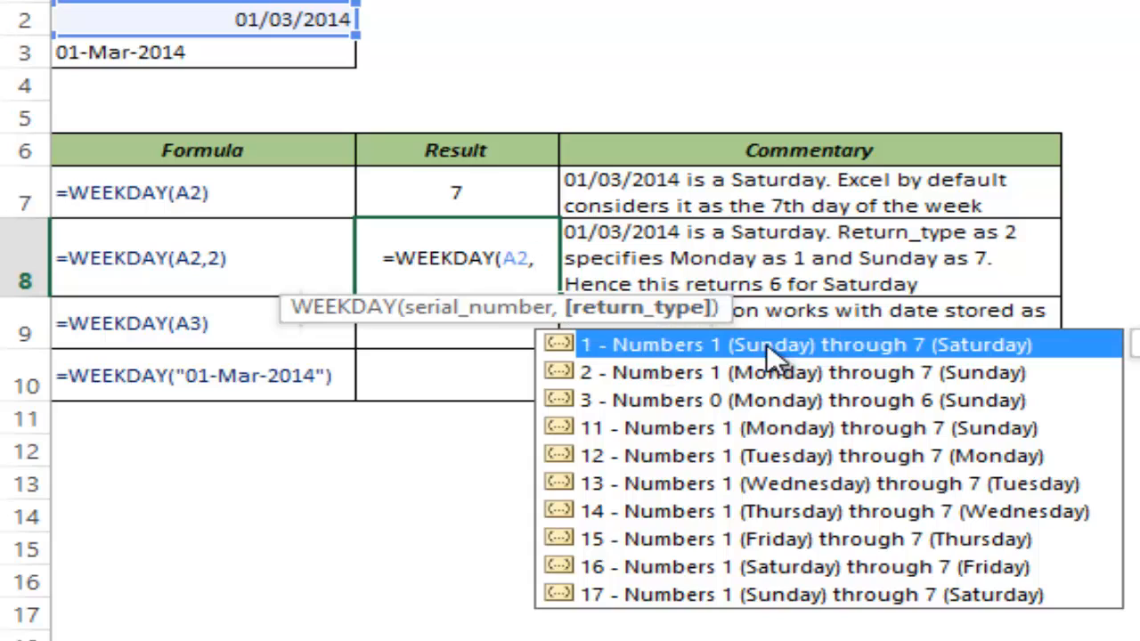
pyautogui.moveTo(645, 401)
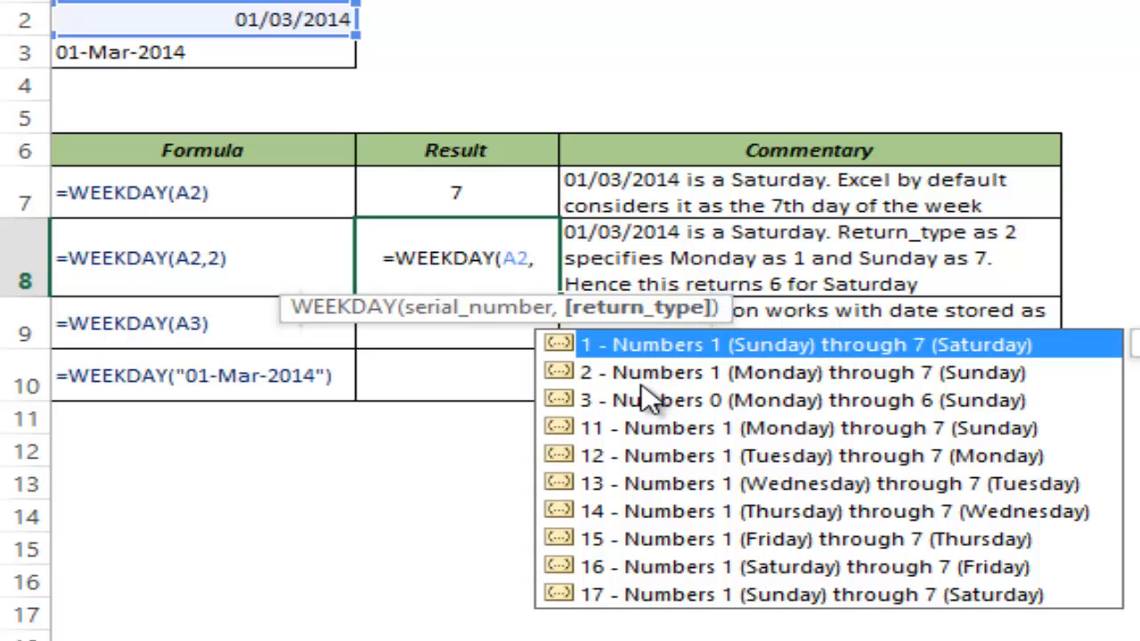
pyautogui.moveTo(659, 378)
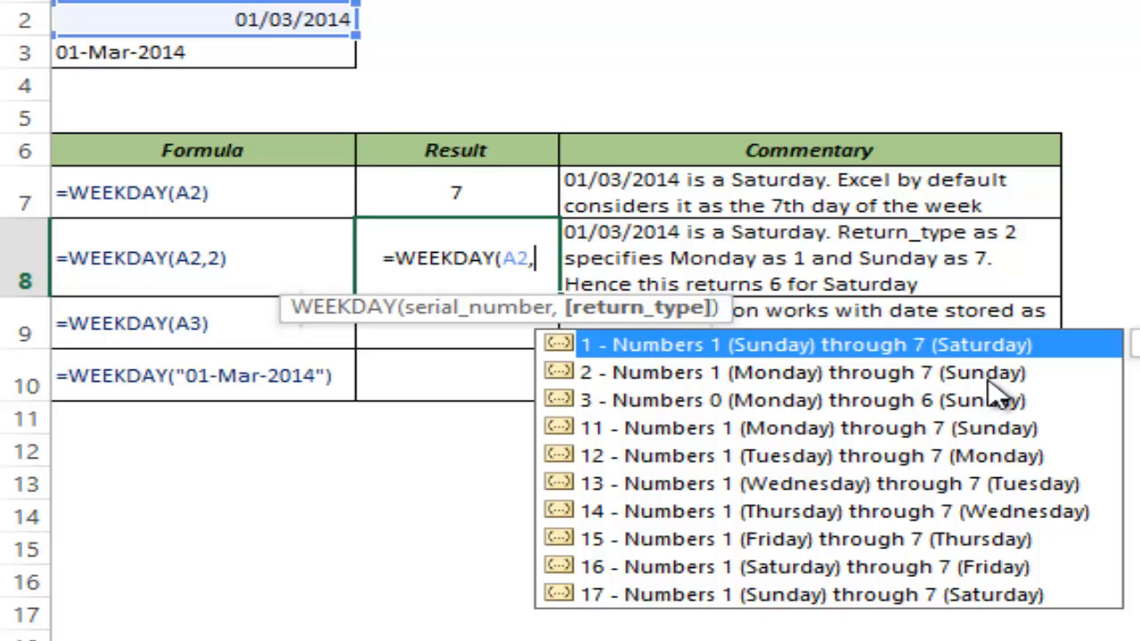
pyautogui.moveTo(994, 570)
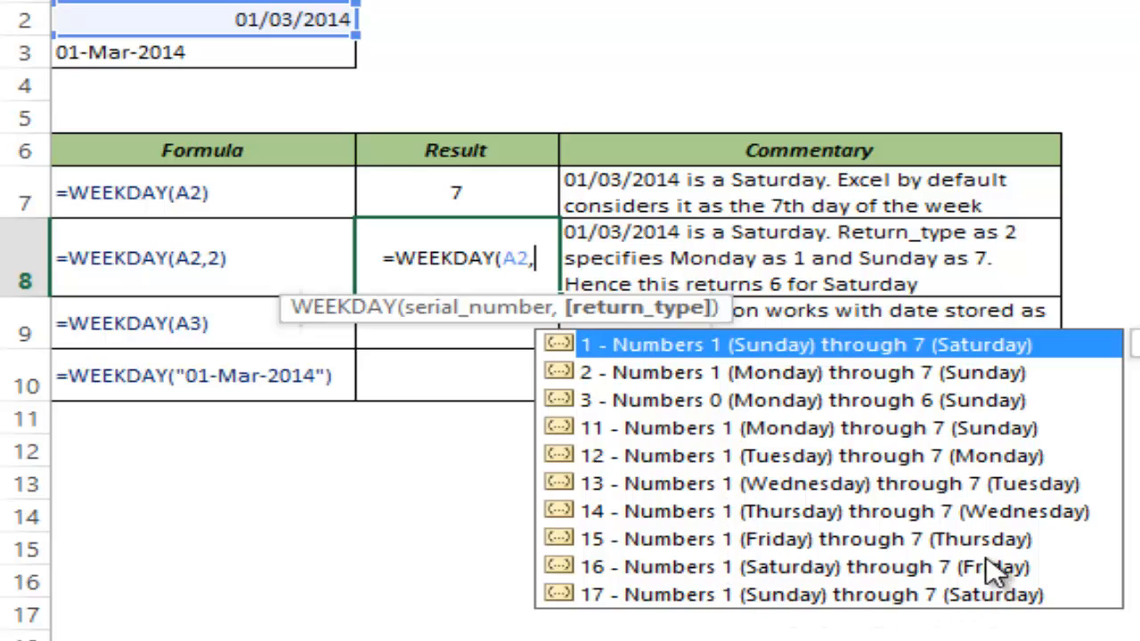
pyautogui.moveTo(745, 399)
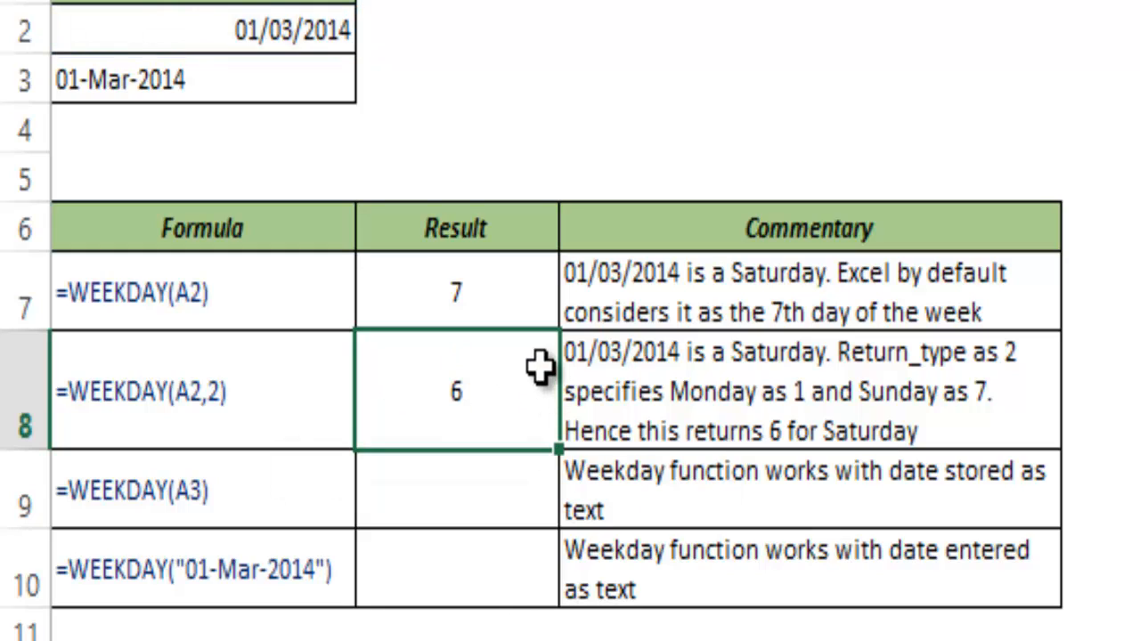
pyautogui.moveTo(418, 256)
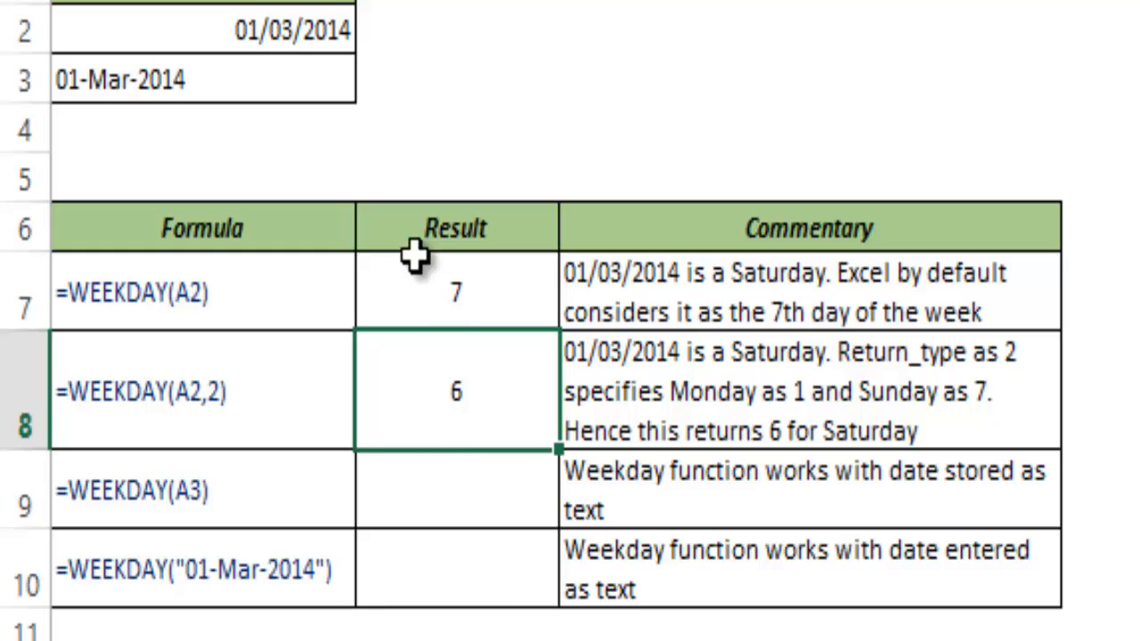
pyautogui.moveTo(769, 369)
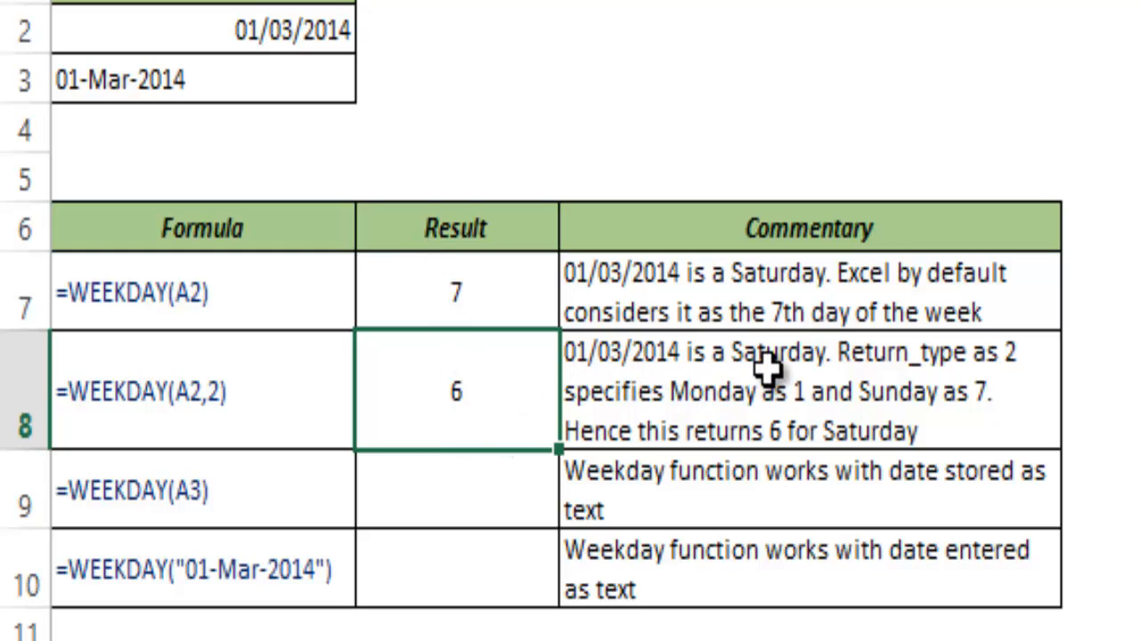
pyautogui.moveTo(516, 419)
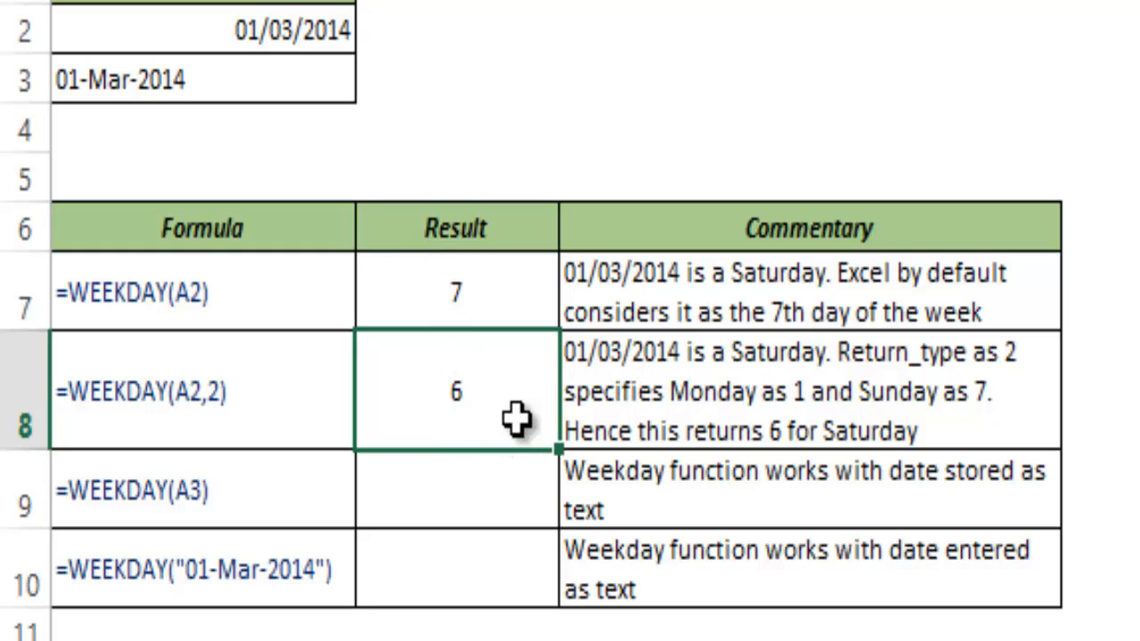
# Enter =WEEKDAY(A3) in row 9's Result for the text date, returning 7
pyautogui.click(456, 489)
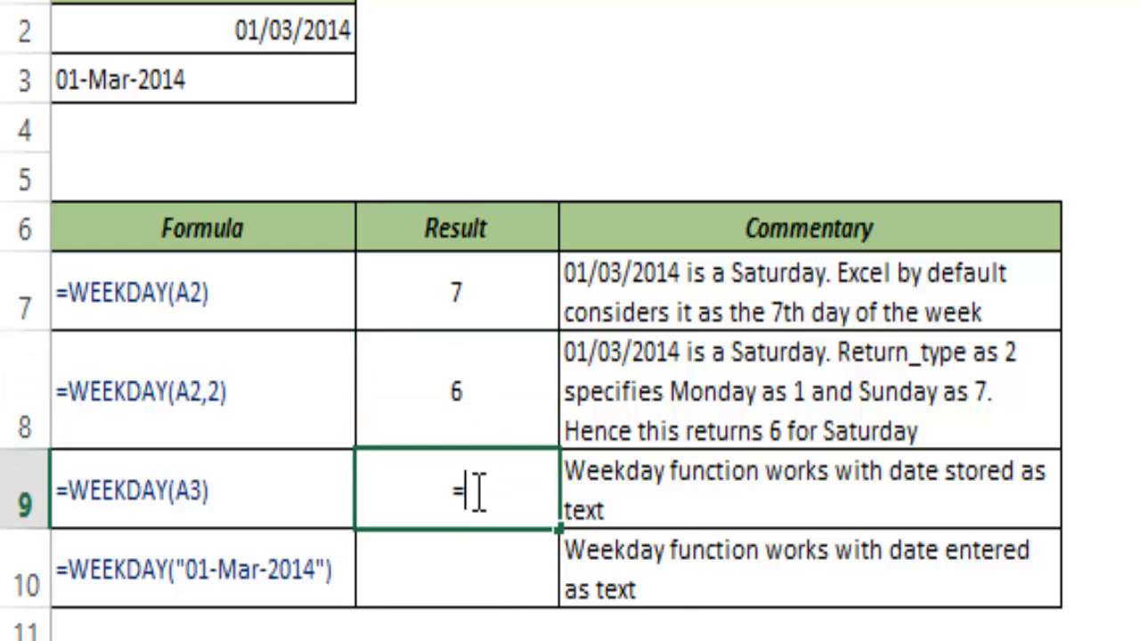
pyautogui.write('=weekd')
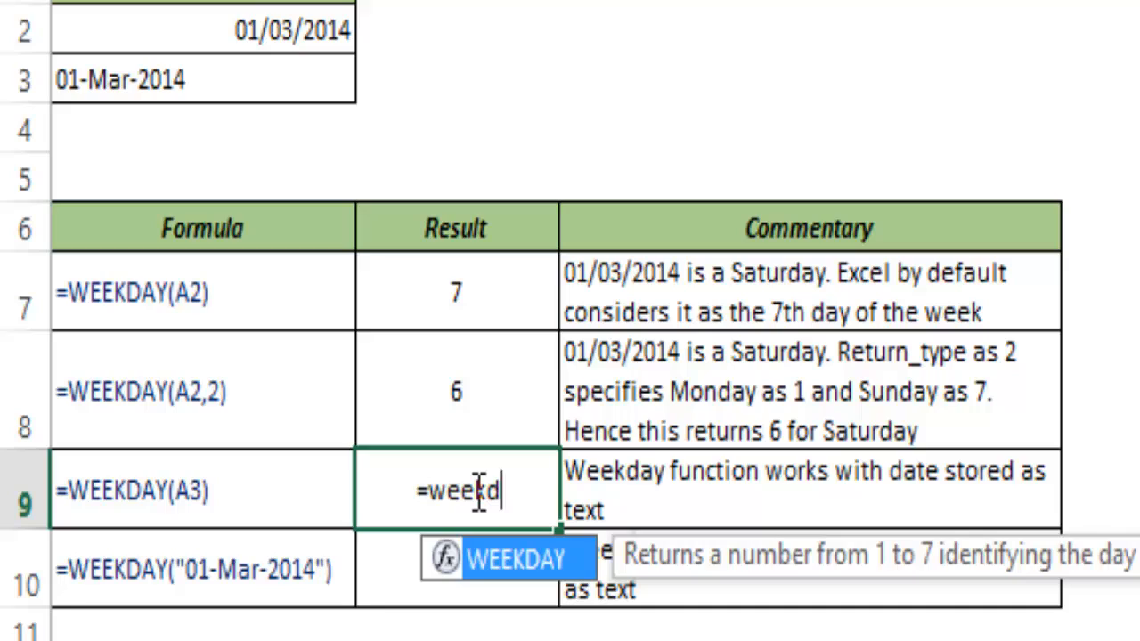
pyautogui.write('WEEKDAY(')
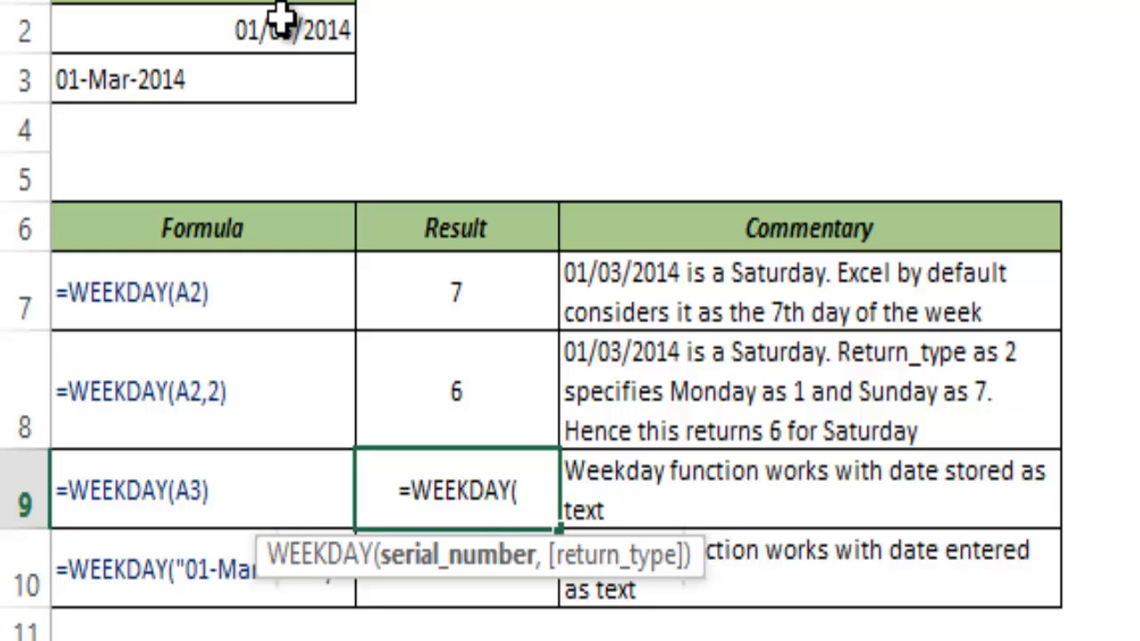
pyautogui.moveTo(282, 32)
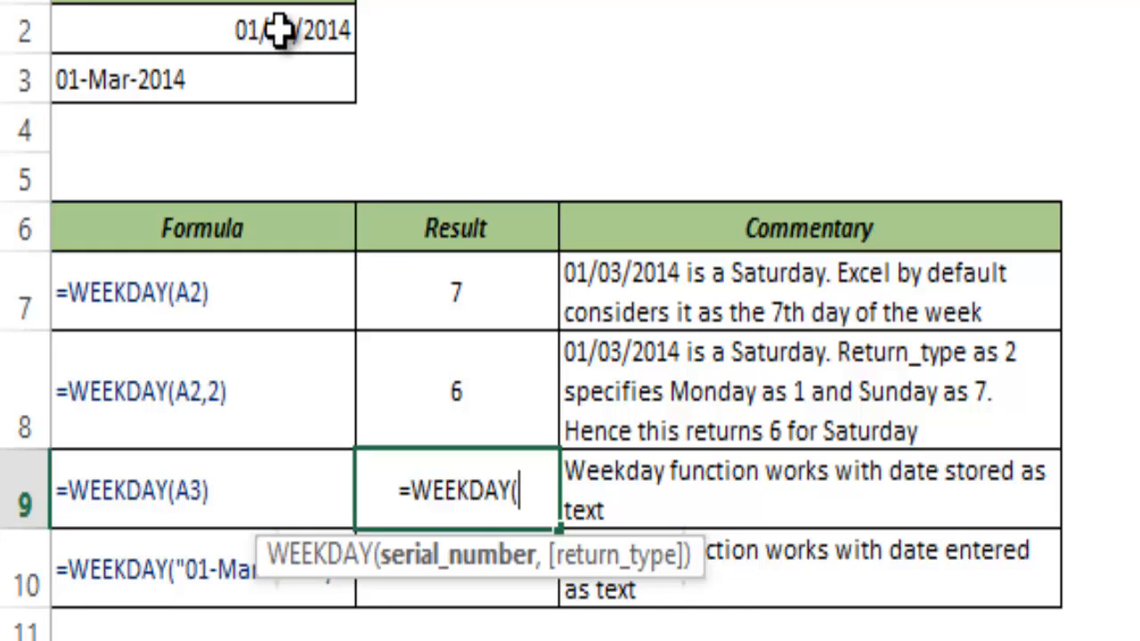
pyautogui.moveTo(129, 80)
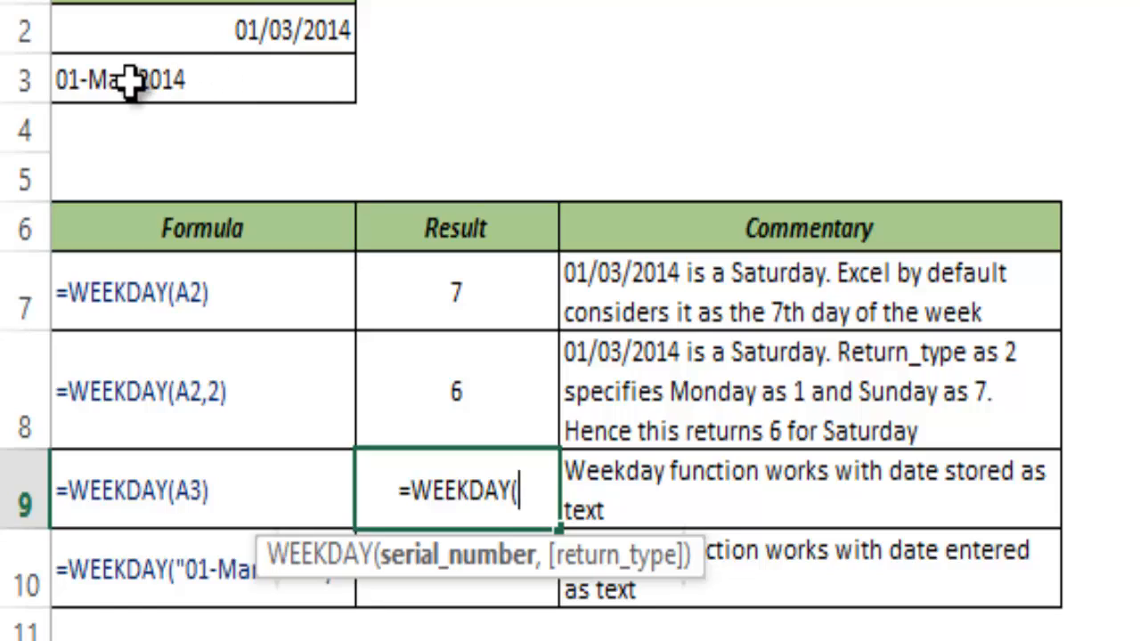
pyautogui.moveTo(210, 78)
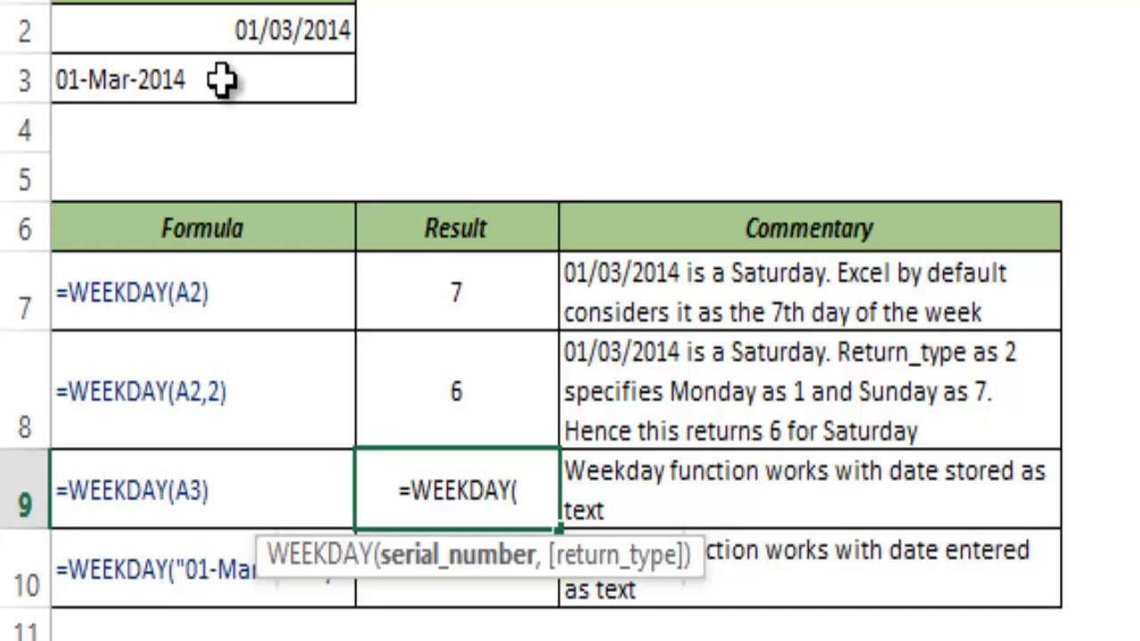
pyautogui.moveTo(85, 85)
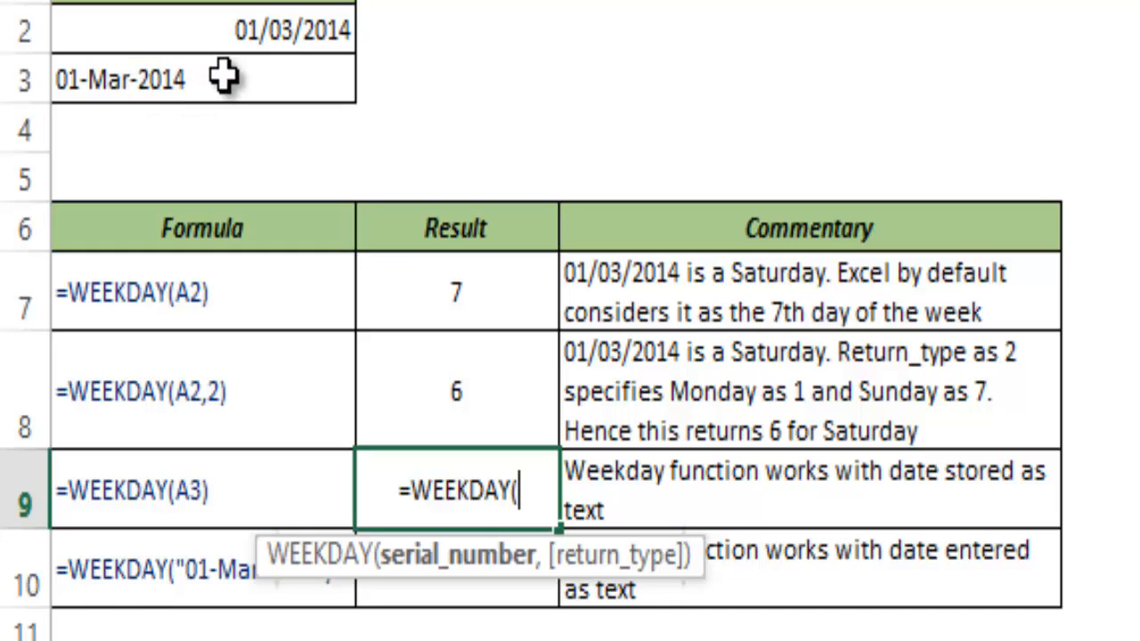
pyautogui.click(205, 79)
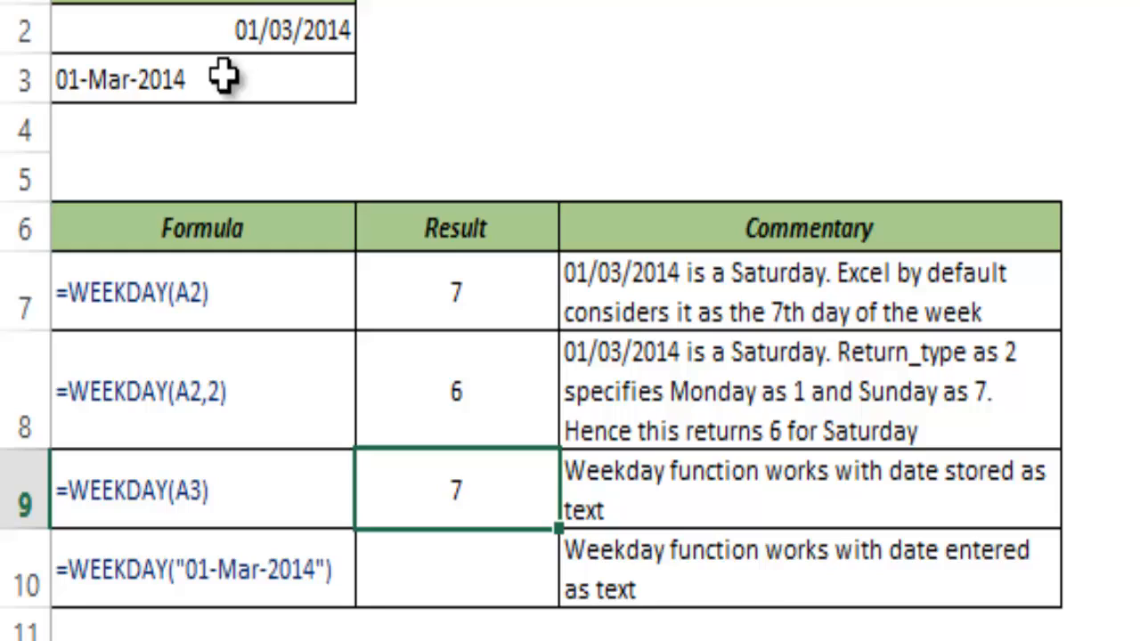
pyautogui.moveTo(436, 306)
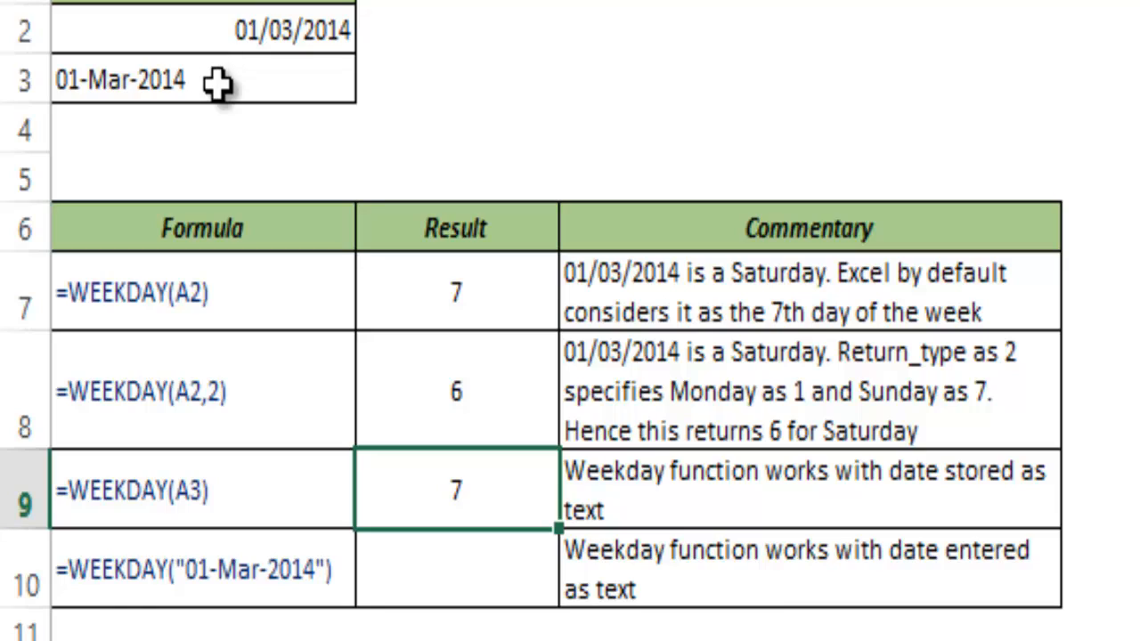
pyautogui.click(456, 570)
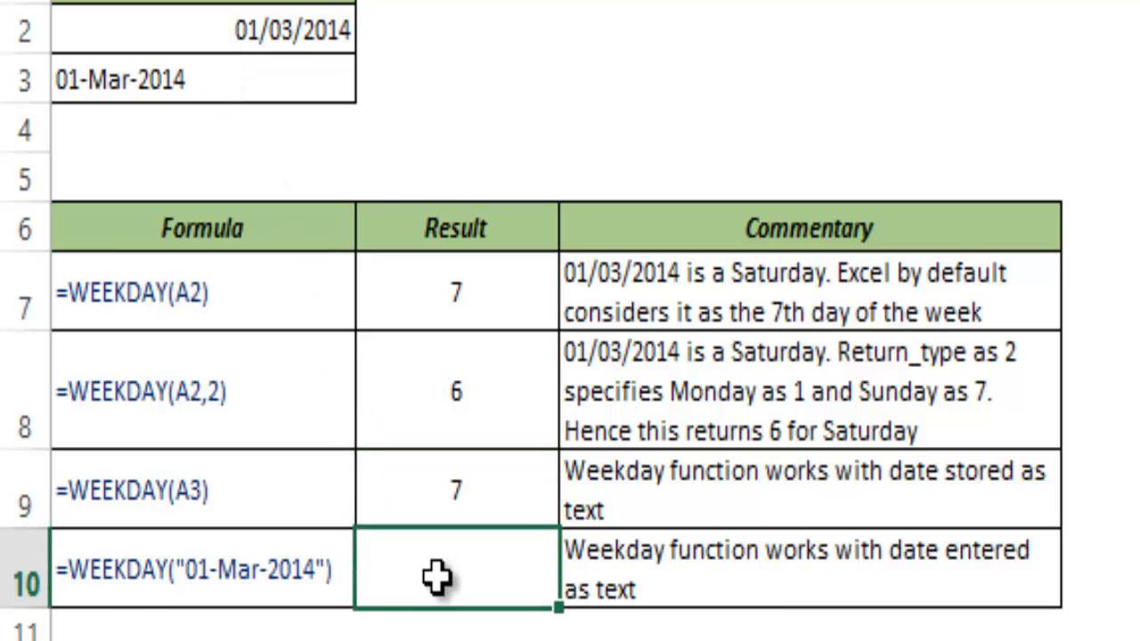
# Write =WEEKDAY("01-Mar-2014") in row 10's Result with the date typed inside quotes
pyautogui.write('=Weekd')
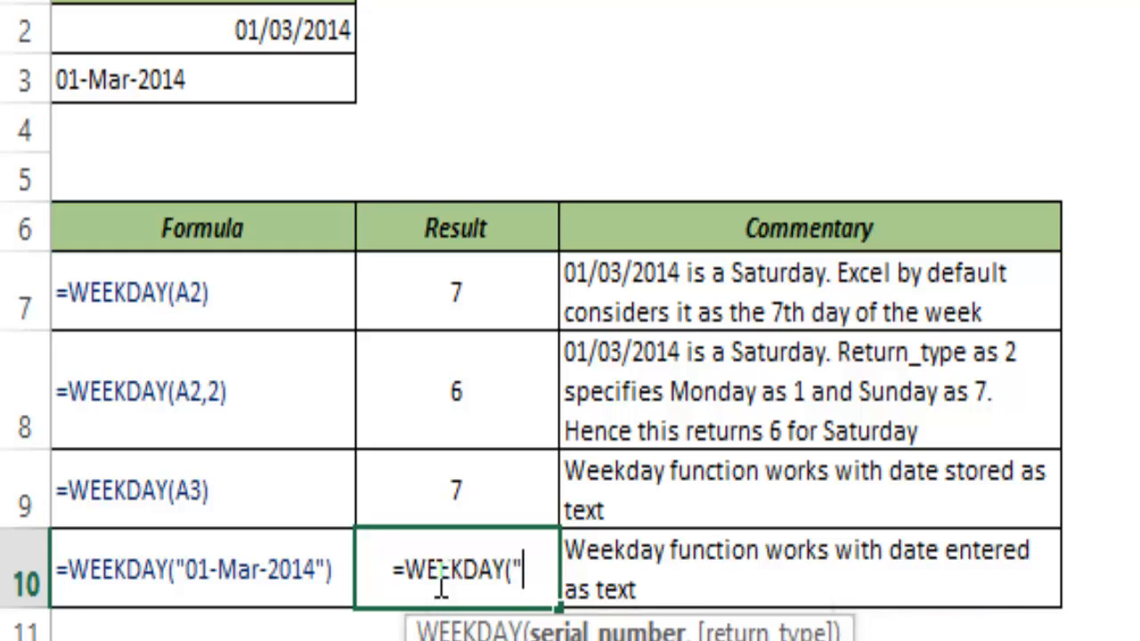
pyautogui.write('01-')
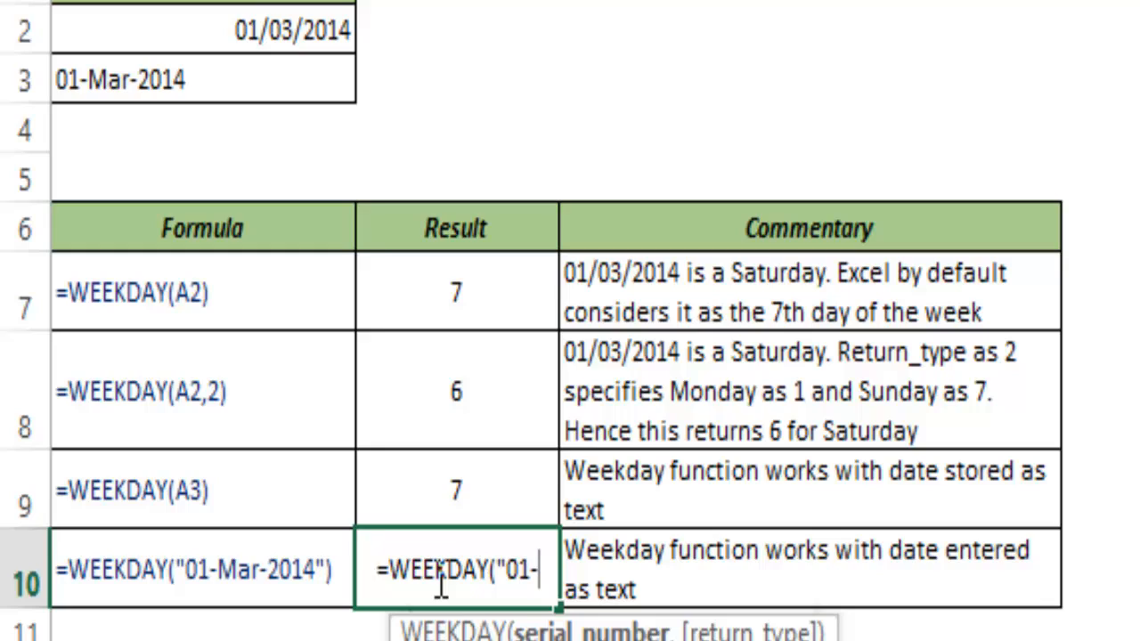
pyautogui.write('Mar-201')
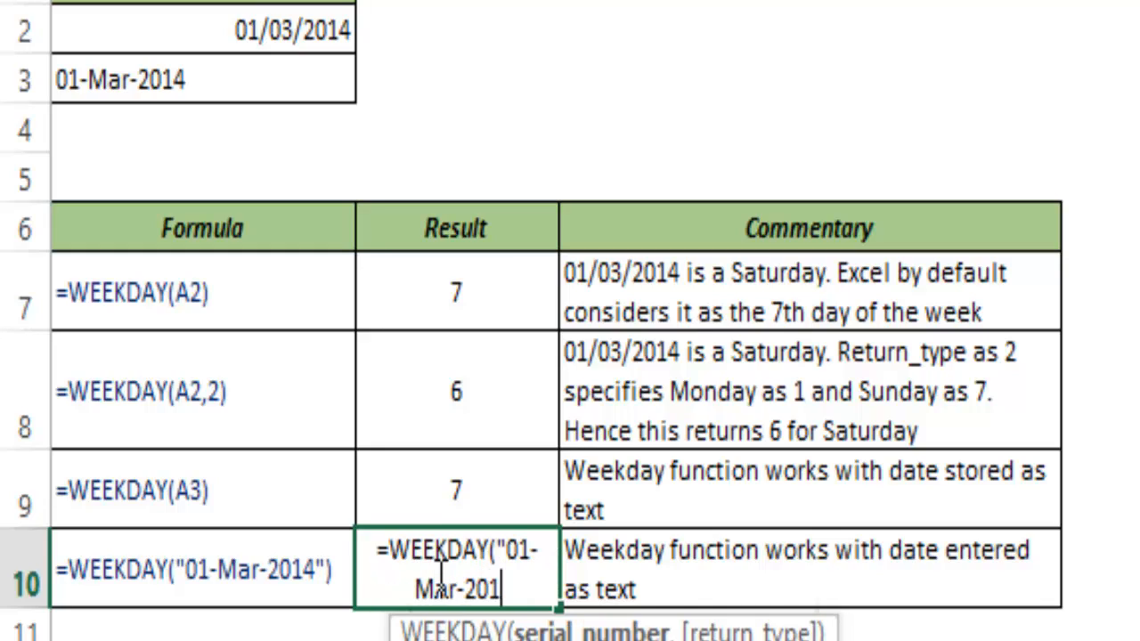
pyautogui.write('4")')
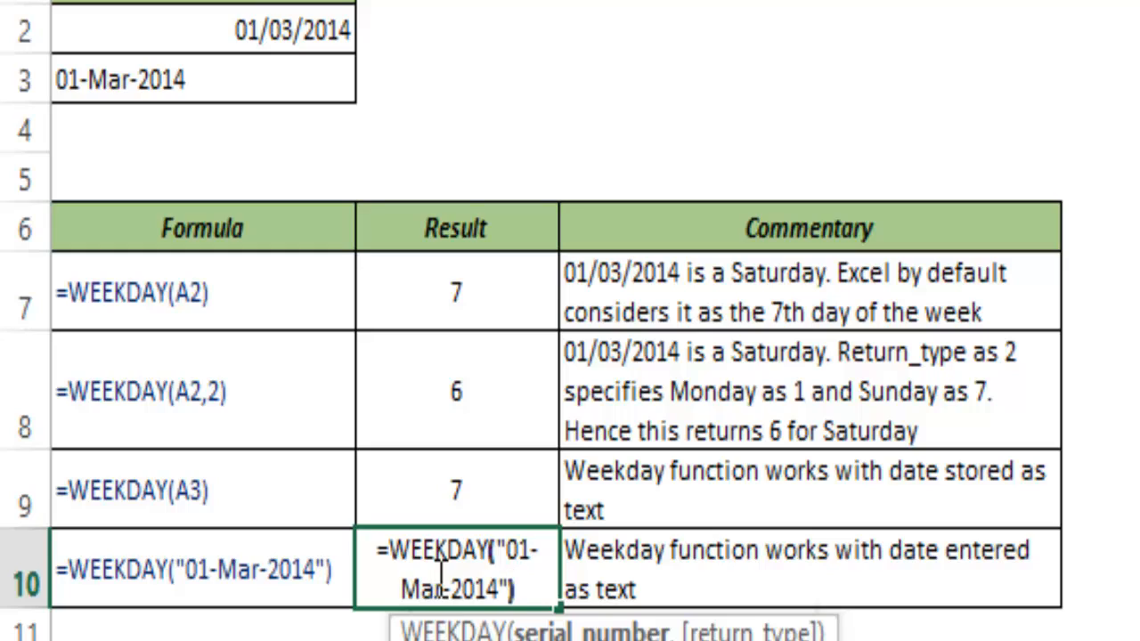